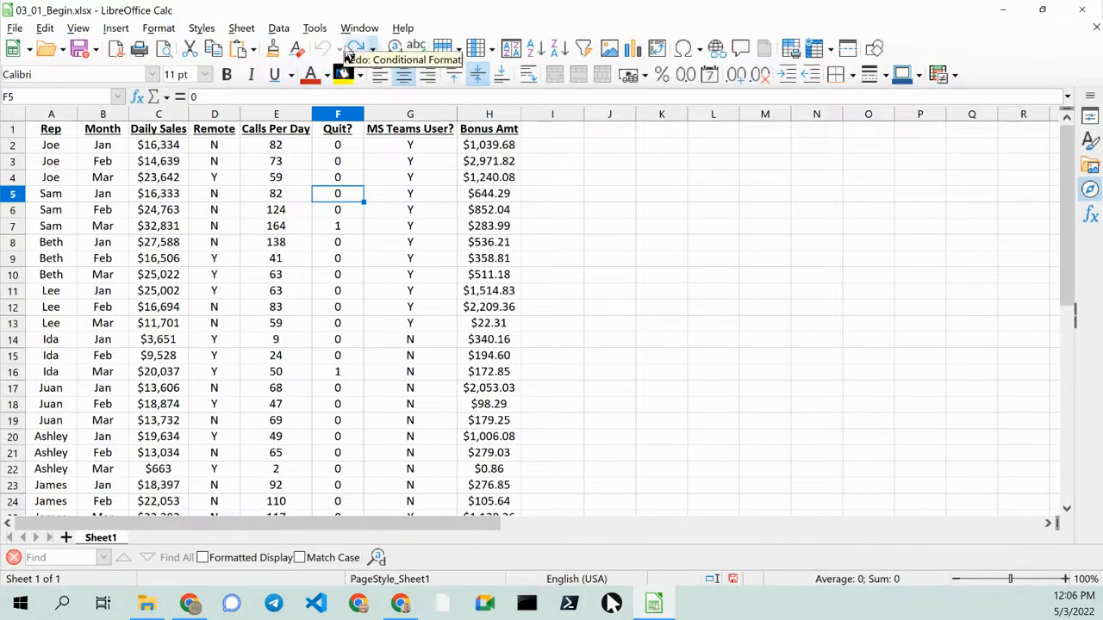
mouse_move(398, 39)
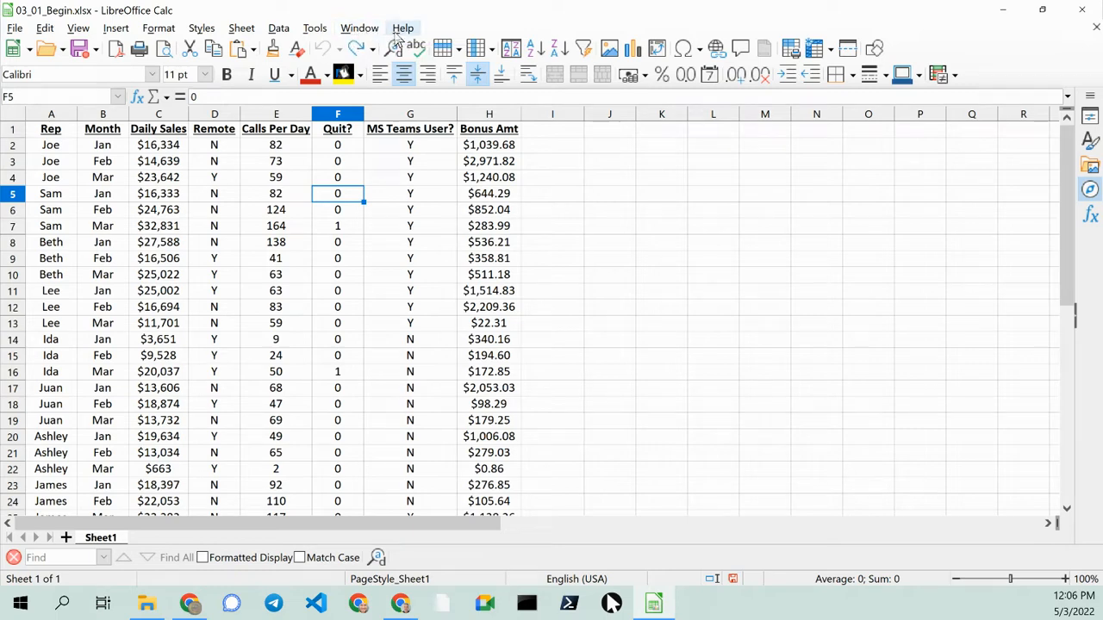
Check the LibreOffice version via Help > About and dismiss it.
left_click(404, 28)
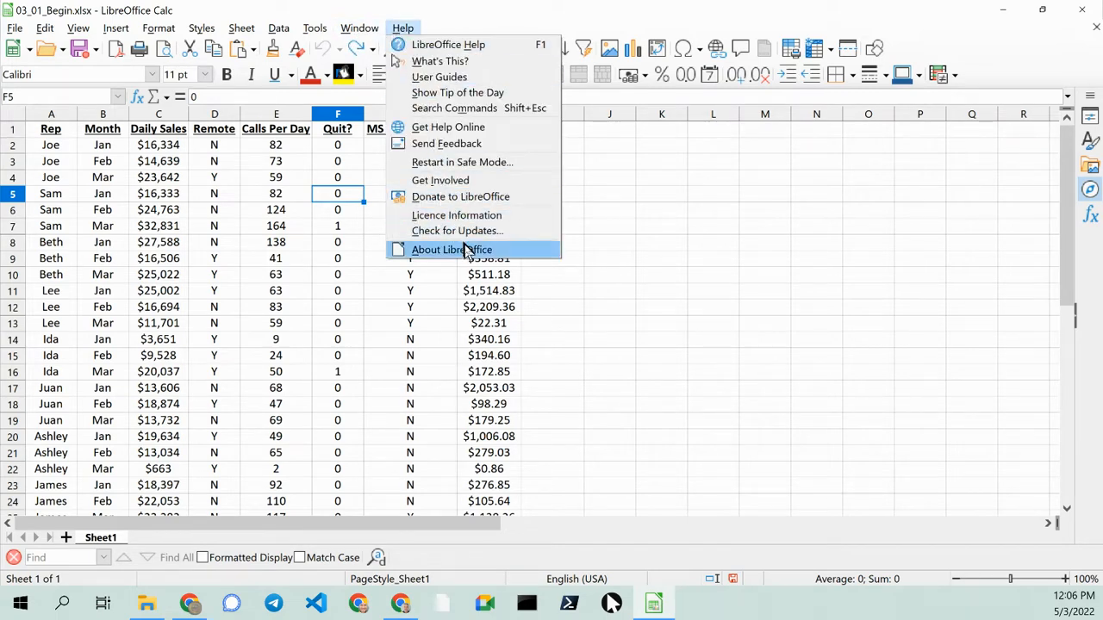
left_click(451, 249)
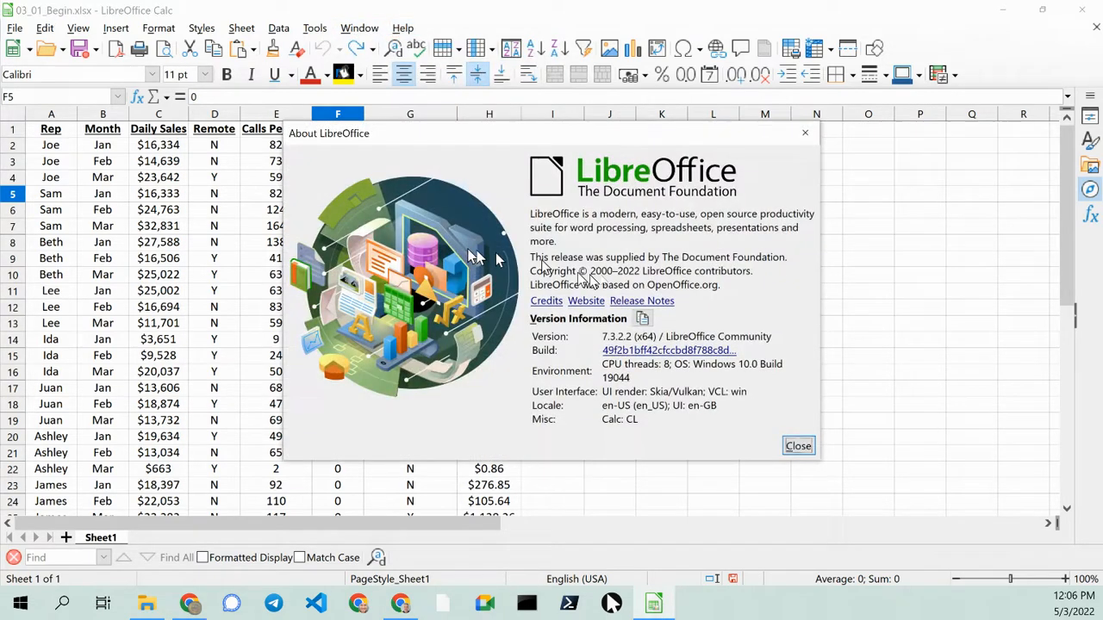
mouse_move(779, 445)
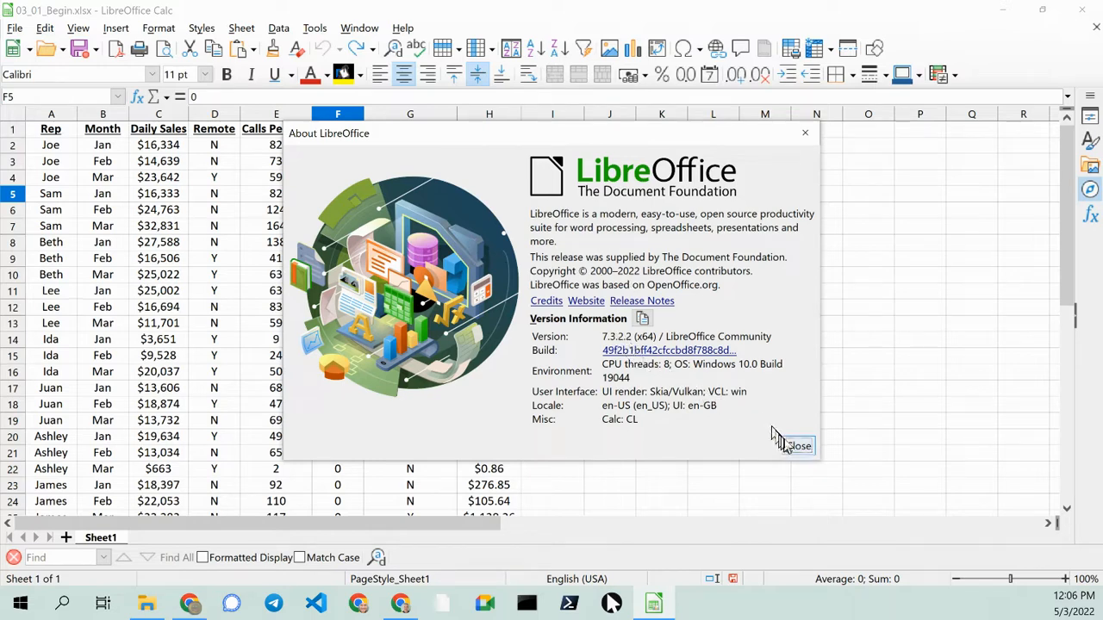
left_click(795, 445)
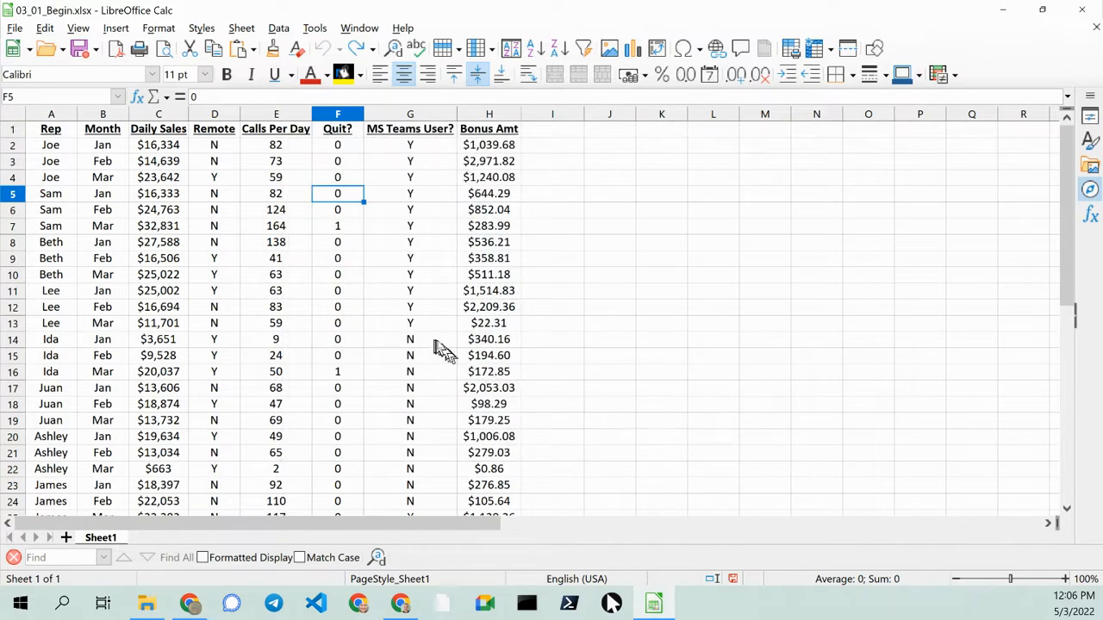
mouse_move(311, 189)
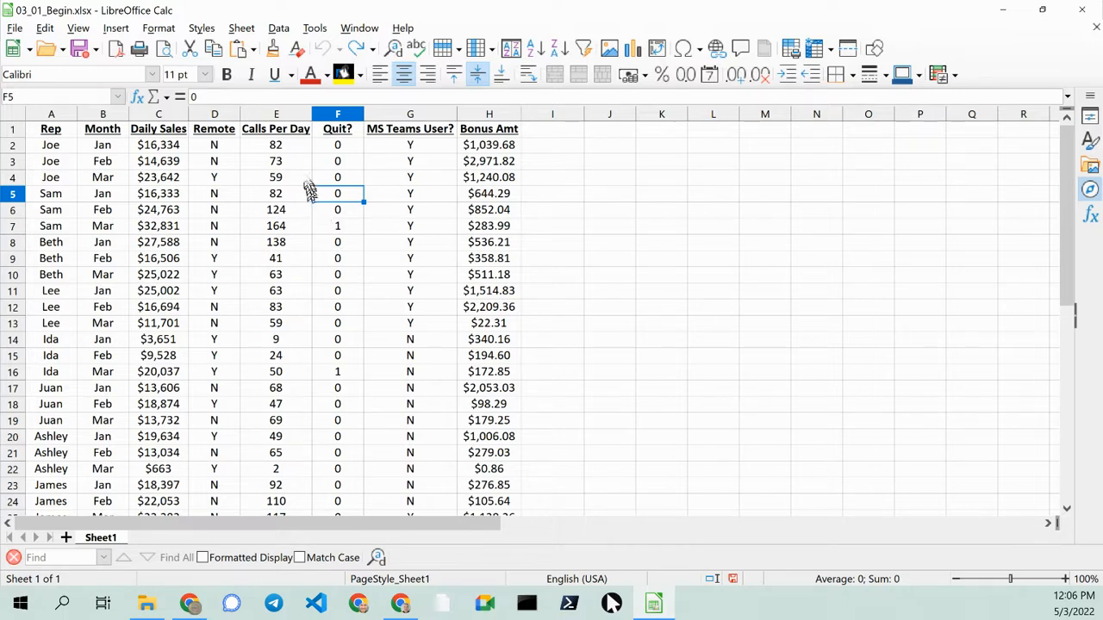
mouse_move(300, 159)
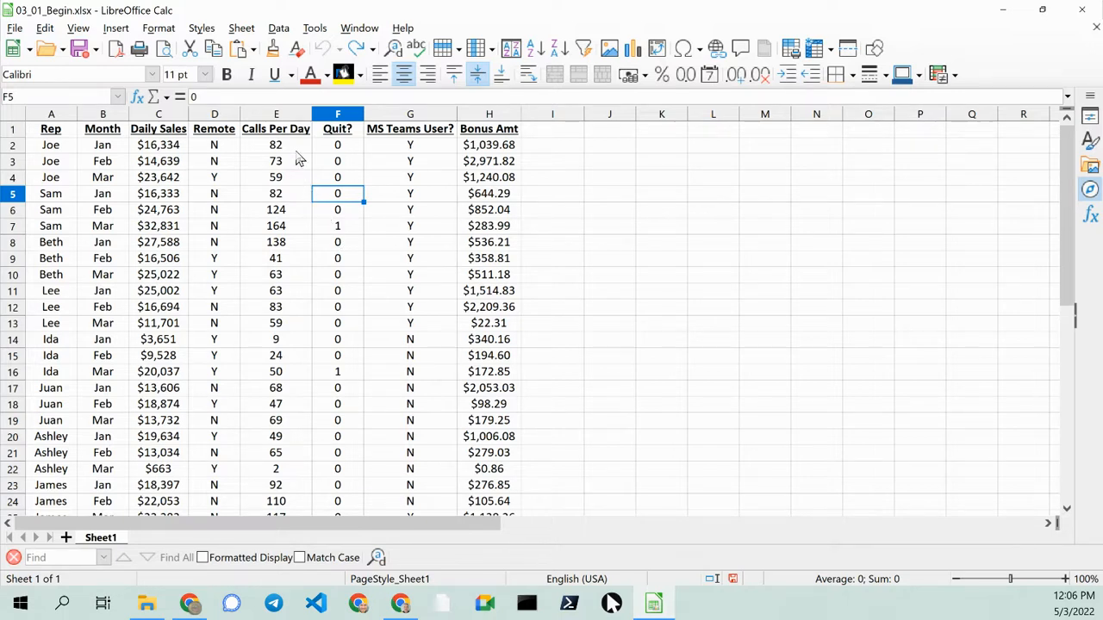
Select the Calls Per Day values E2:E25.
left_click(276, 145)
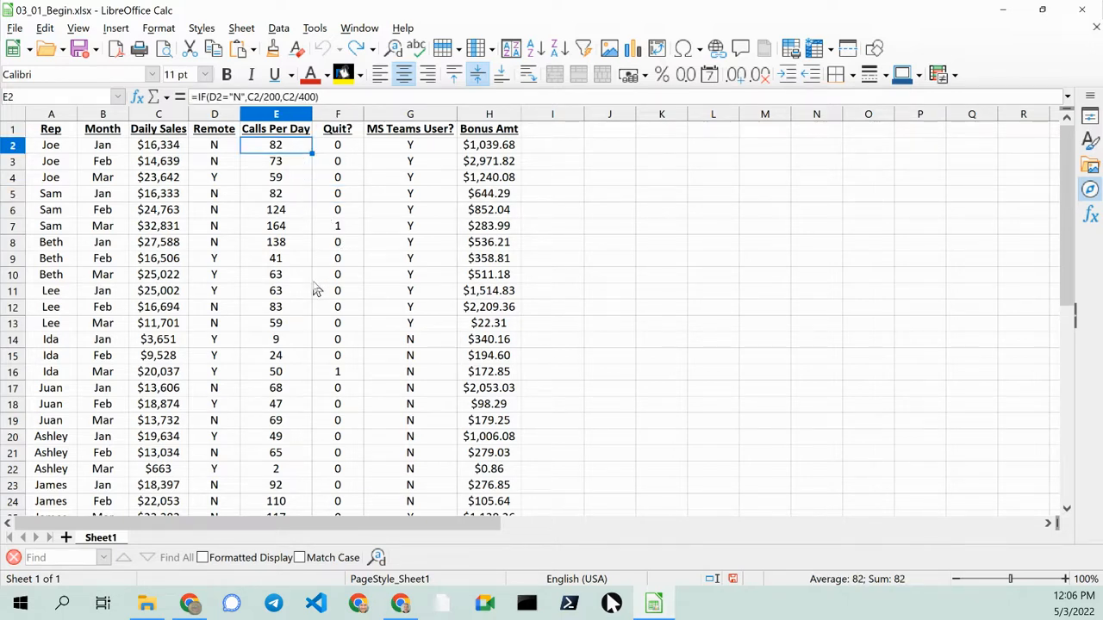
scroll("down", 3)
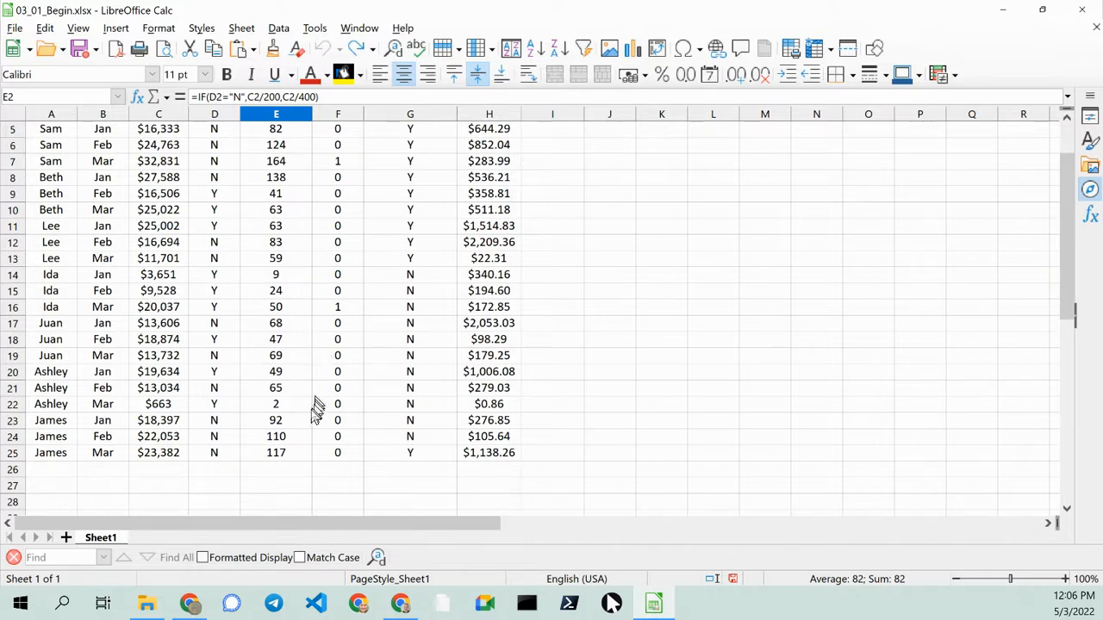
left_click_drag(276, 127, 276, 452)
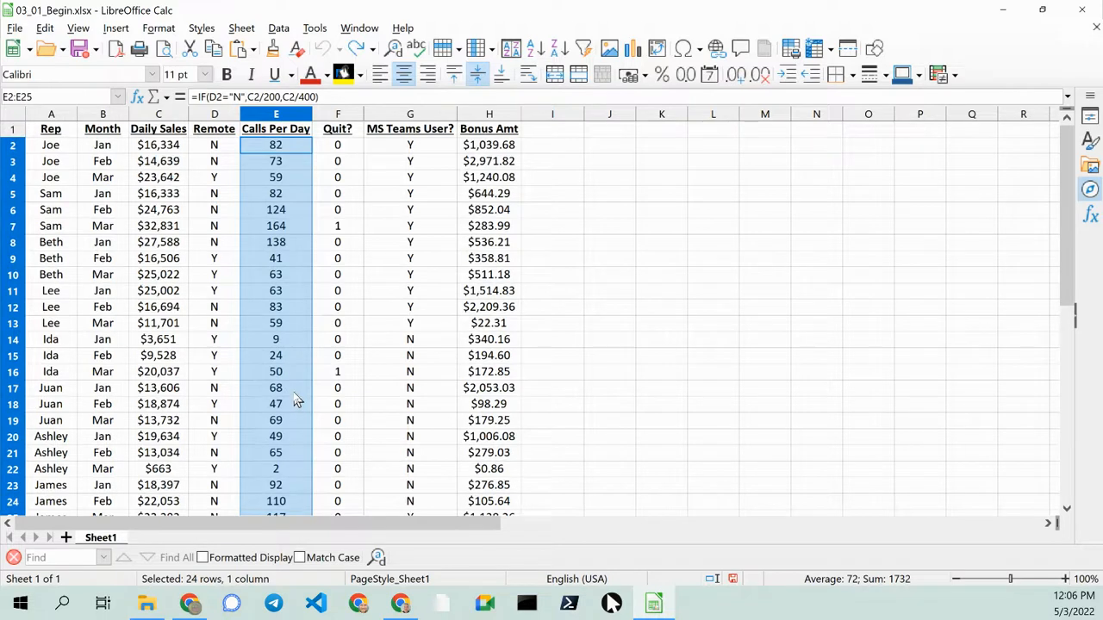
mouse_move(245, 198)
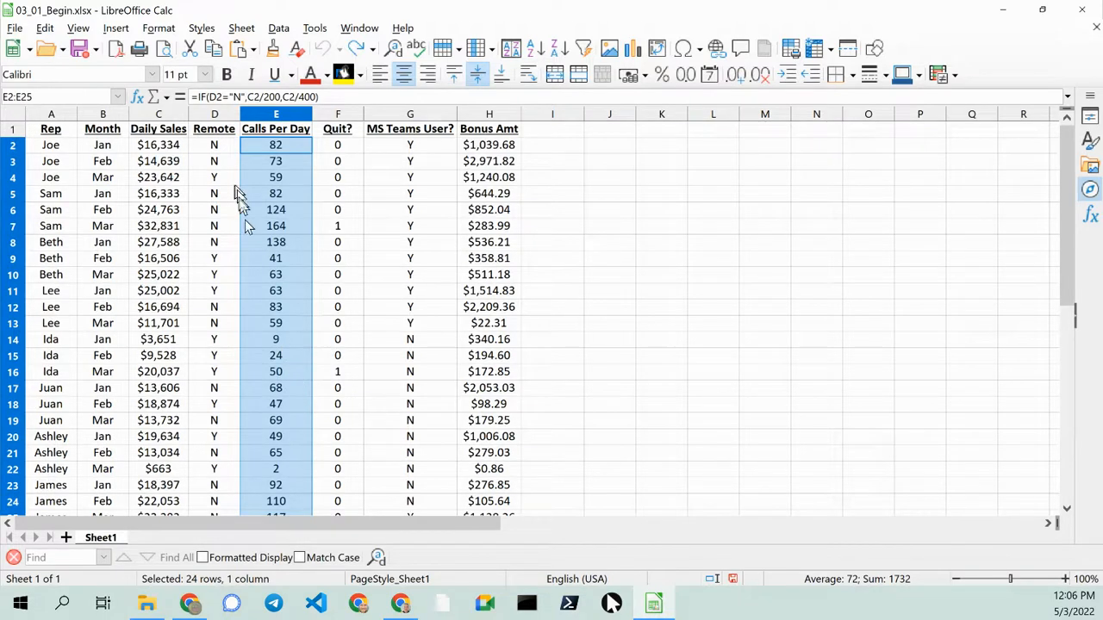
mouse_move(226, 76)
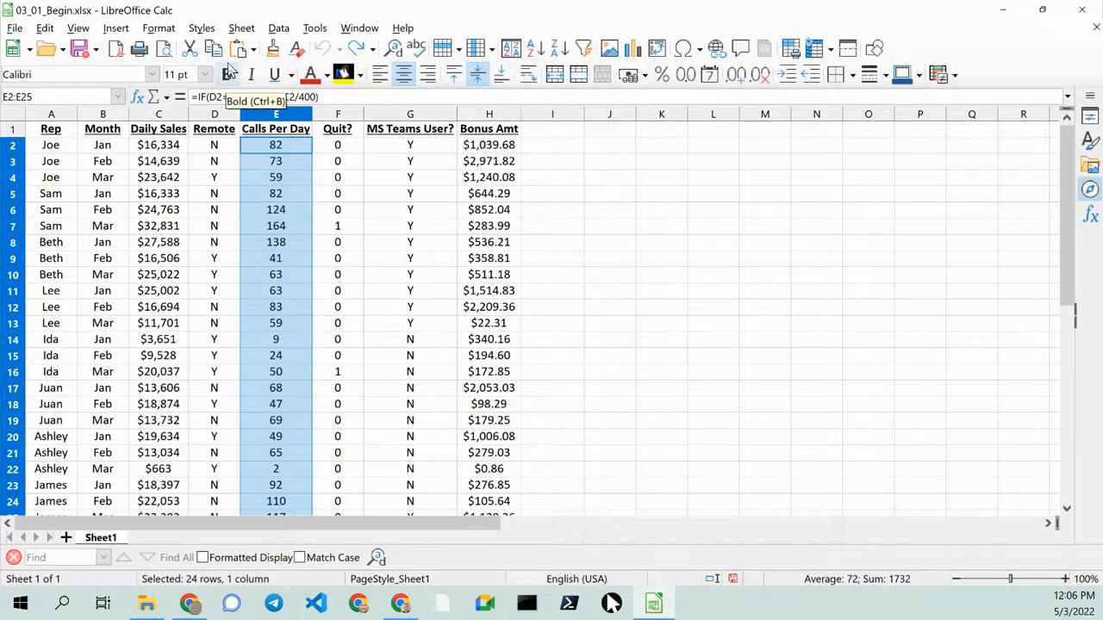
Bring up the Format menu's Conditional formatting choices for the selected range.
left_click(159, 27)
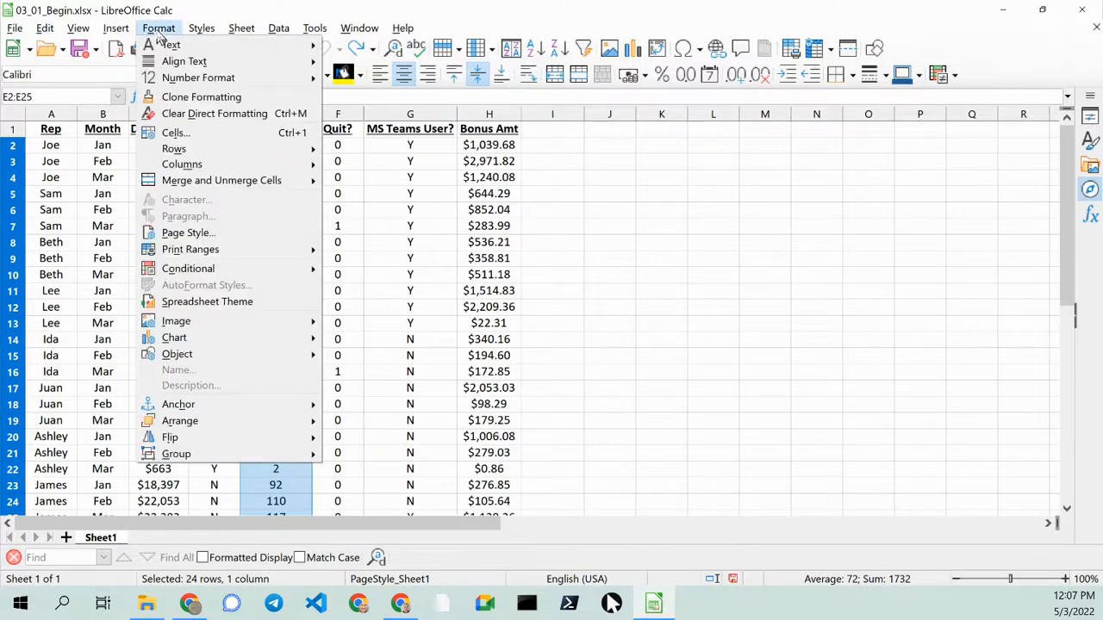
mouse_move(183, 164)
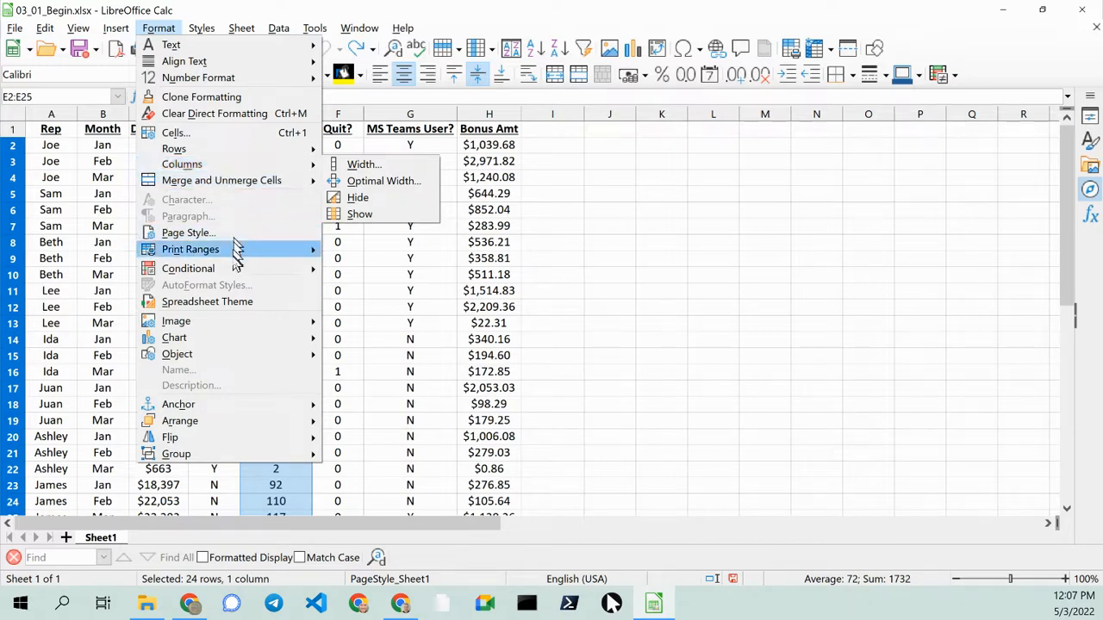
mouse_move(188, 269)
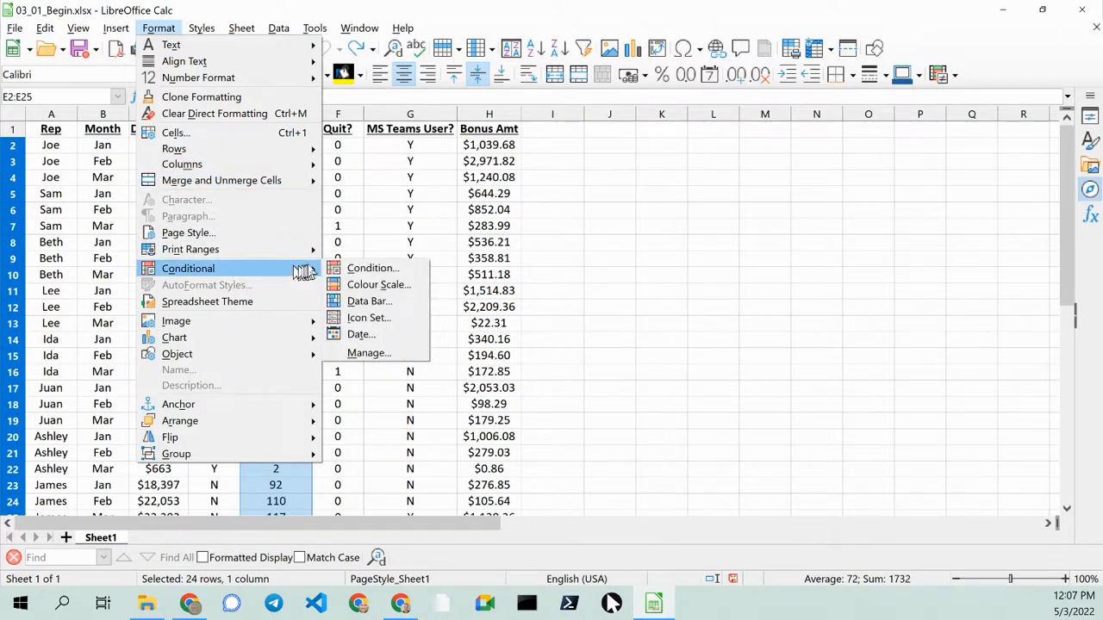
mouse_move(372, 269)
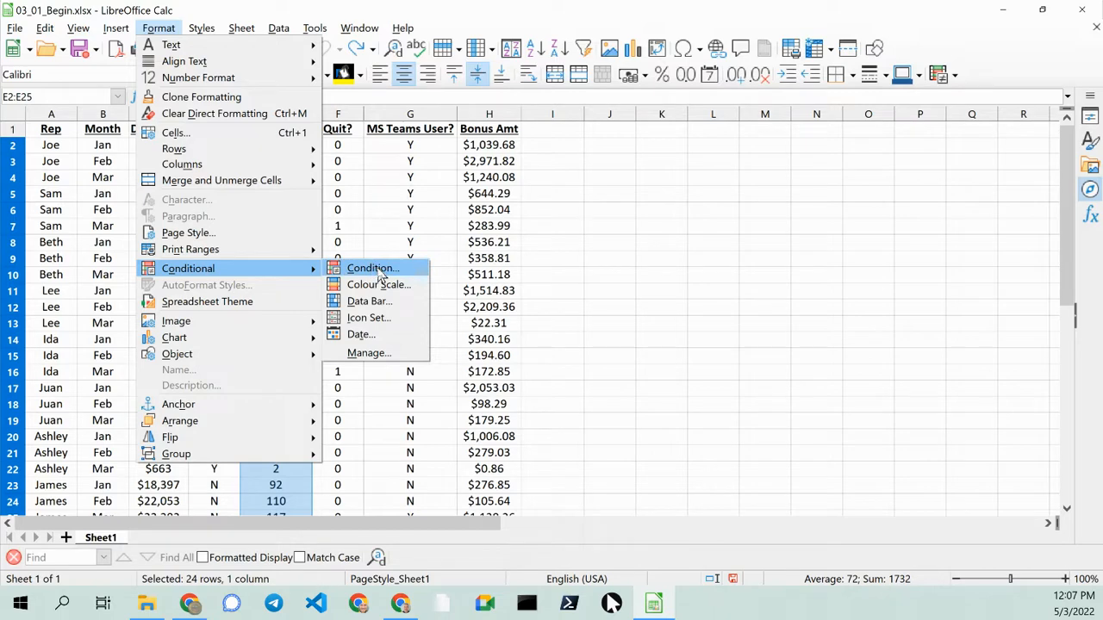
left_click(372, 269)
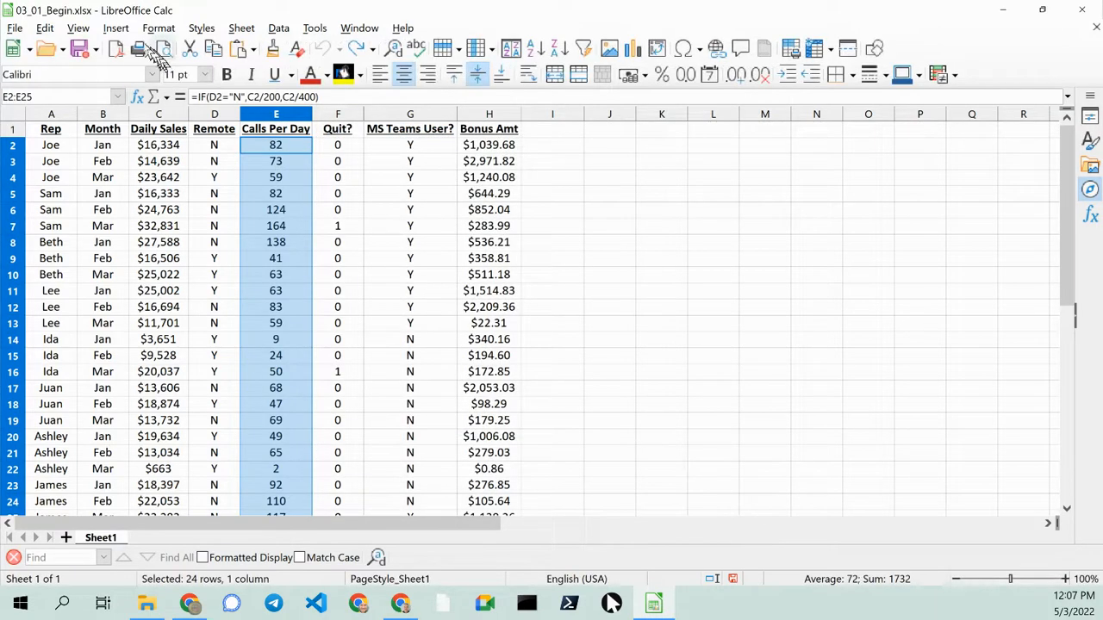
left_click(158, 28)
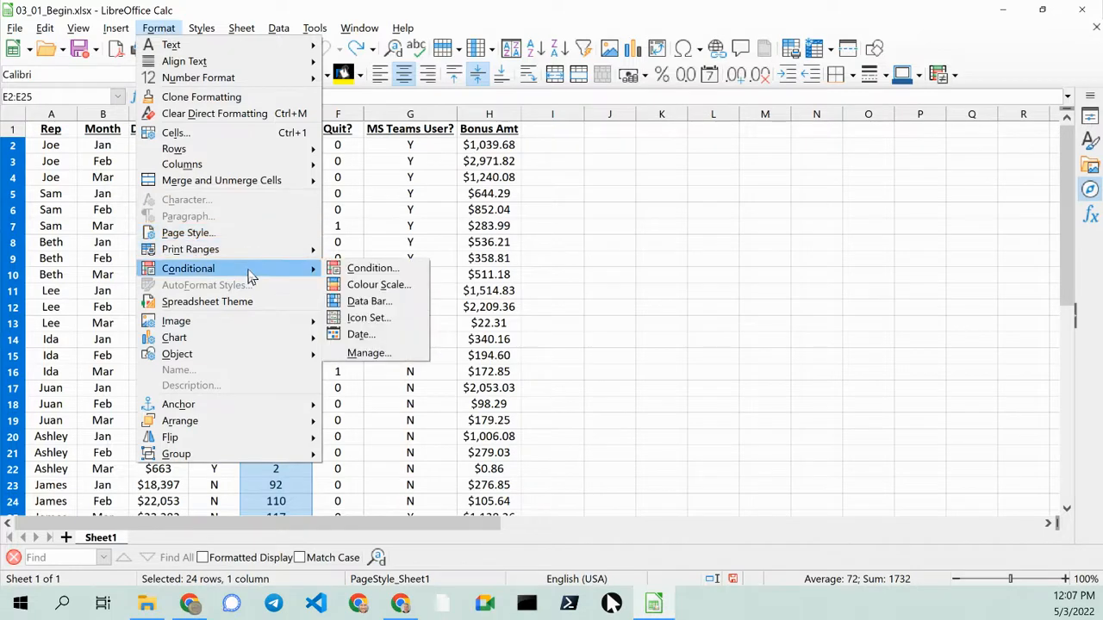
mouse_move(379, 285)
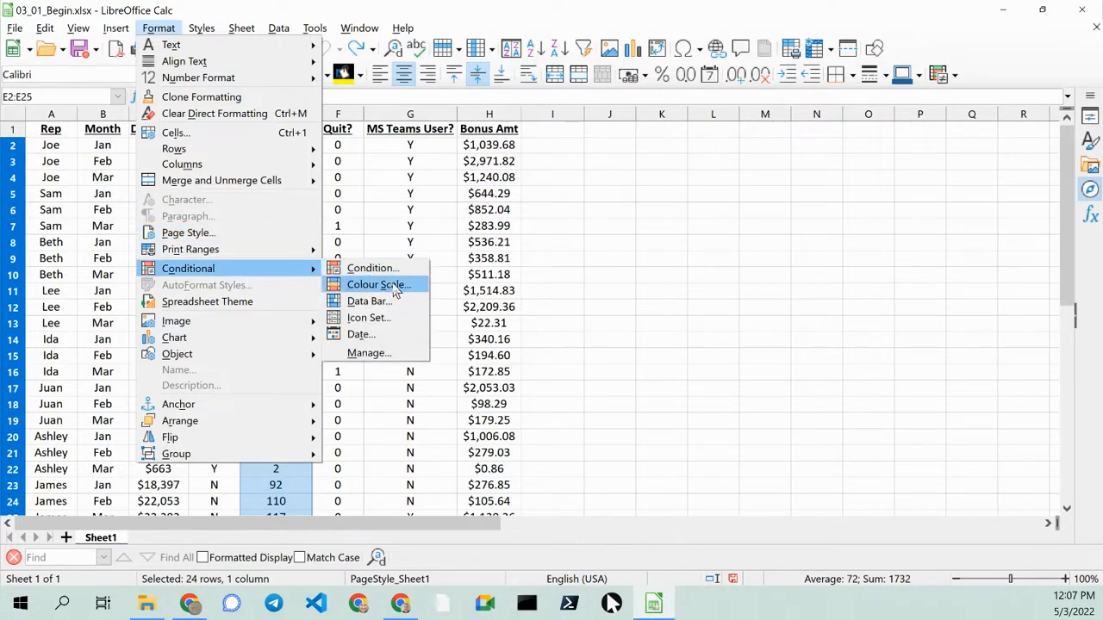
Apply a 3-entry red-yellow-green colour scale to E2:E25.
left_click(379, 284)
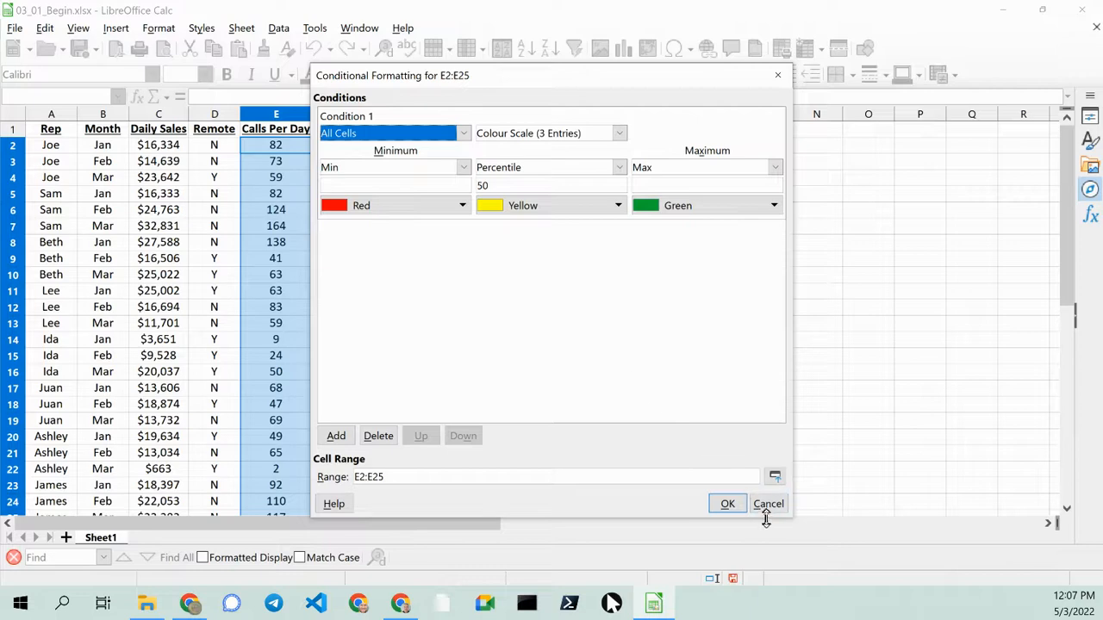
left_click(727, 504)
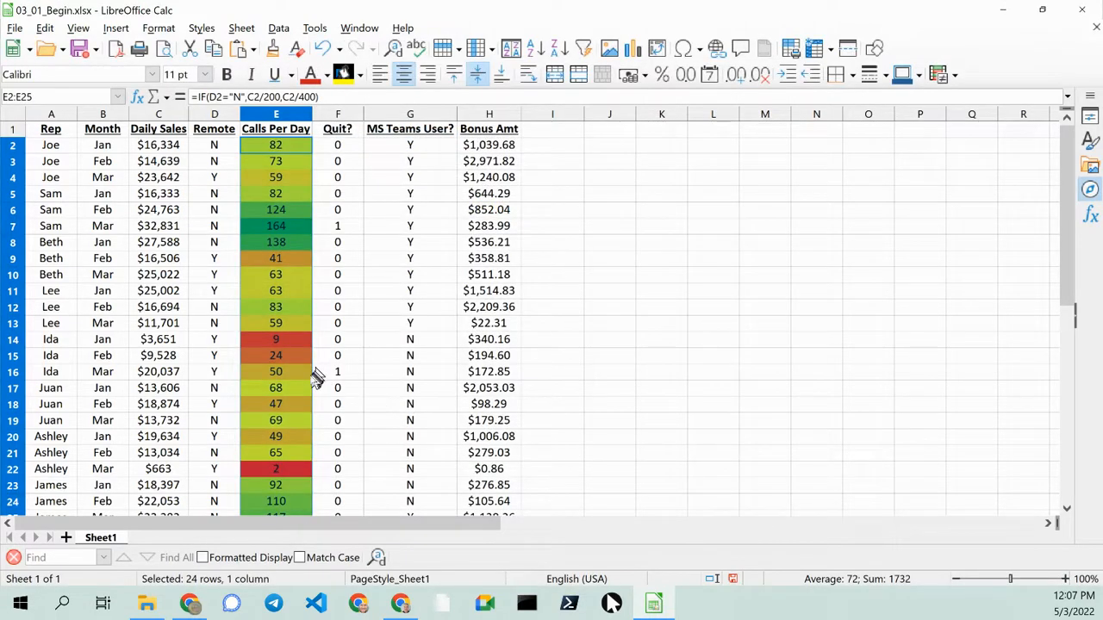
mouse_move(284, 324)
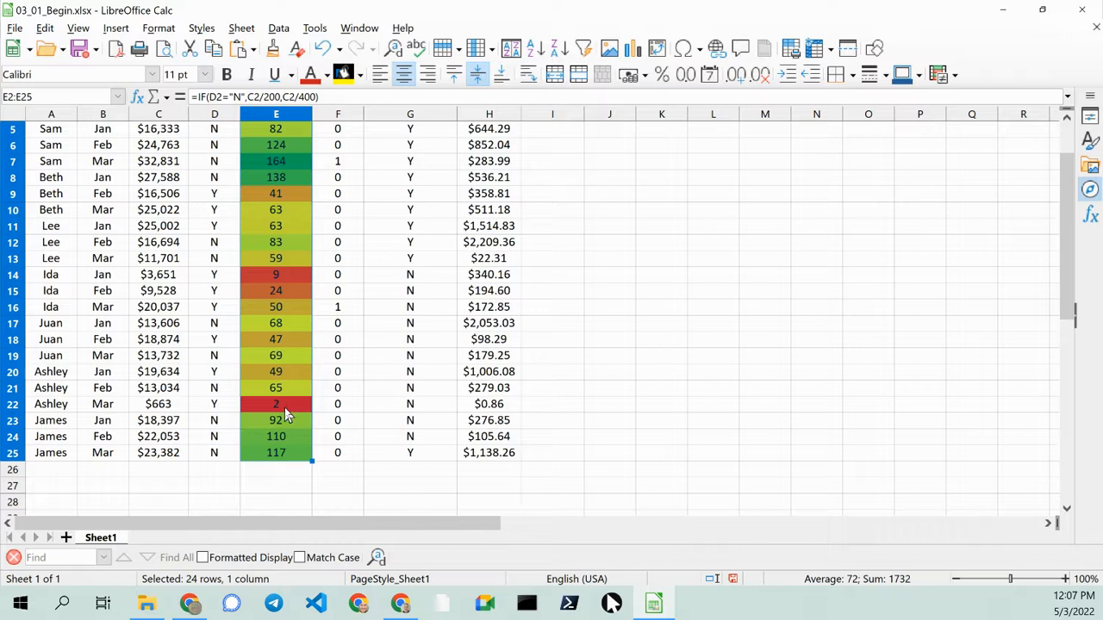
mouse_move(276, 286)
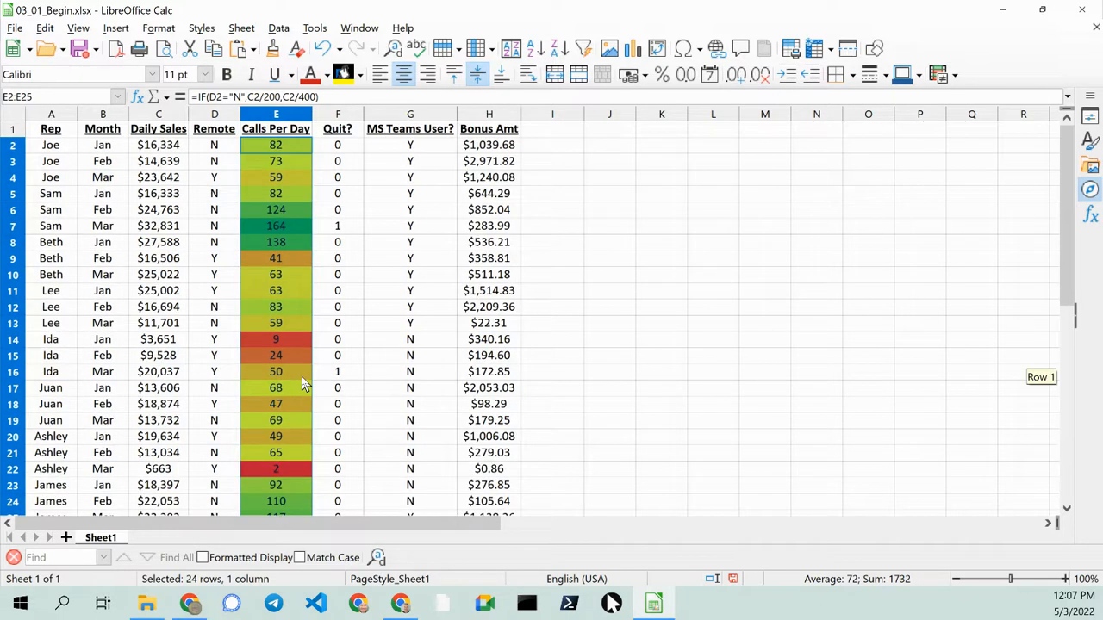
mouse_move(297, 227)
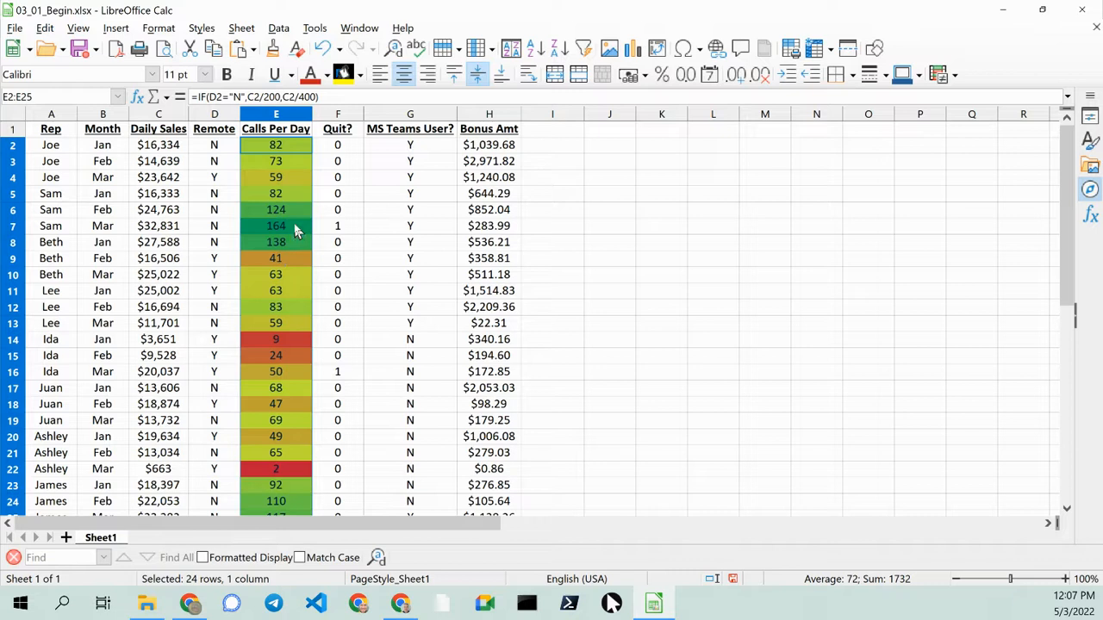
mouse_move(304, 274)
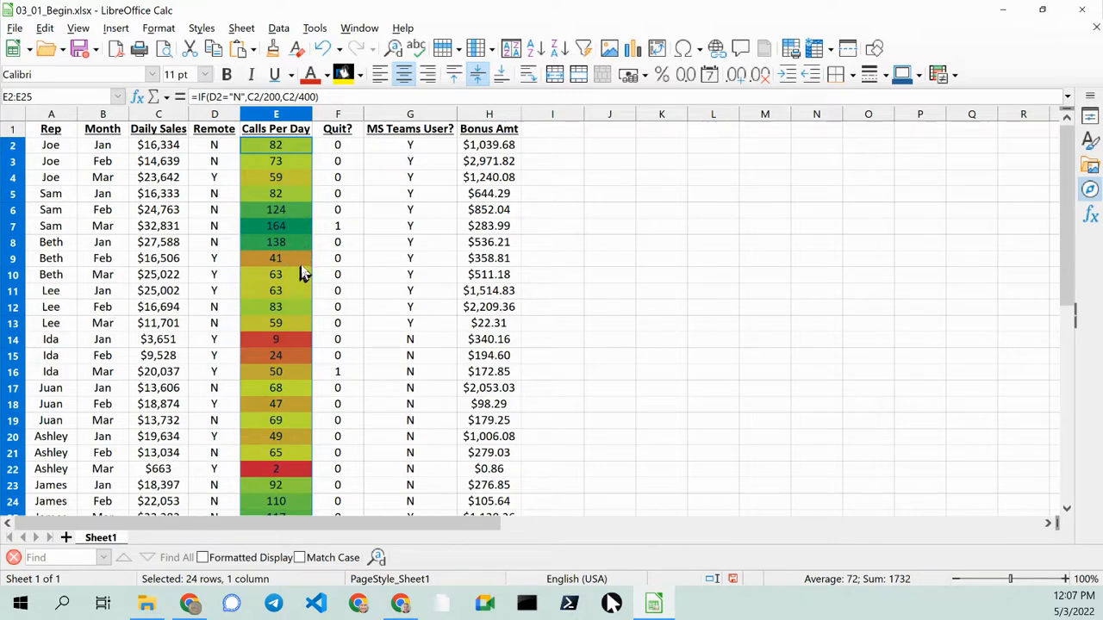
mouse_move(343, 238)
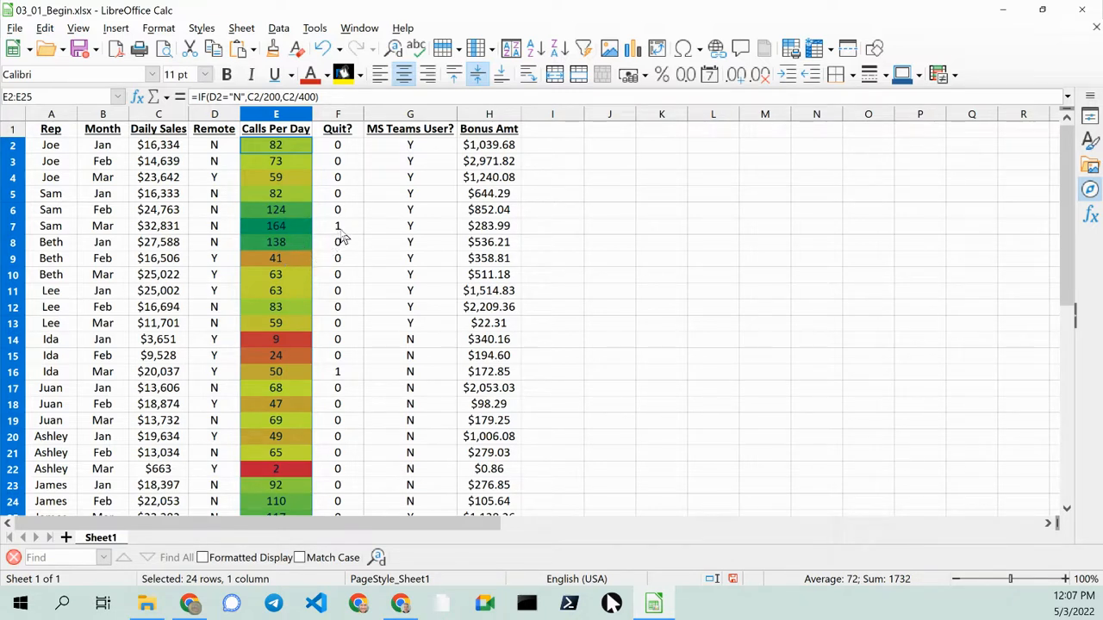
mouse_move(276, 303)
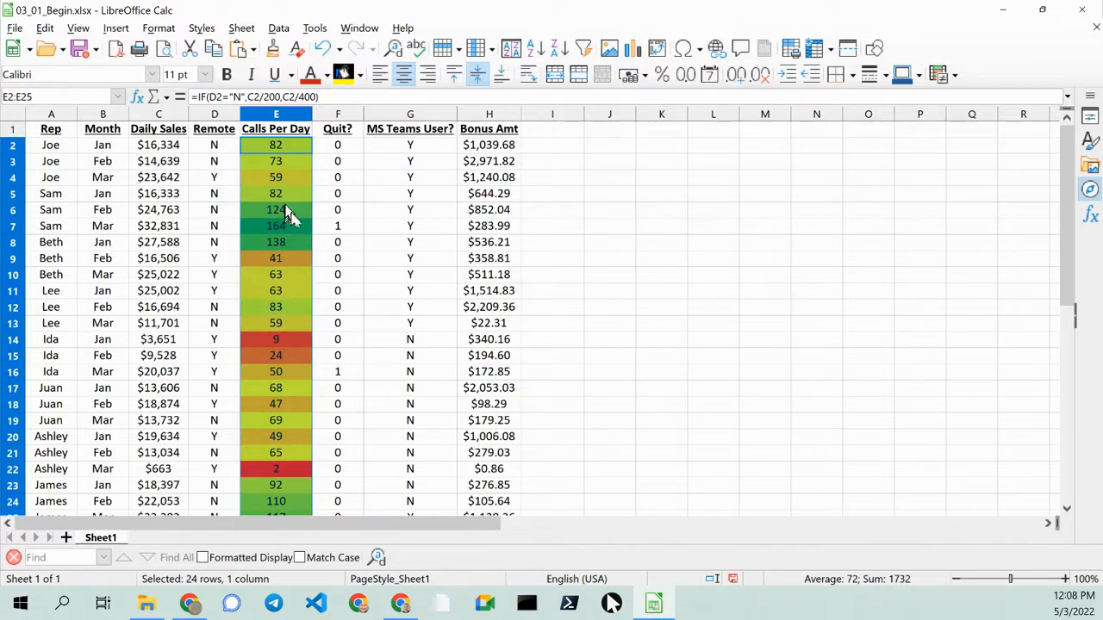
mouse_move(162, 48)
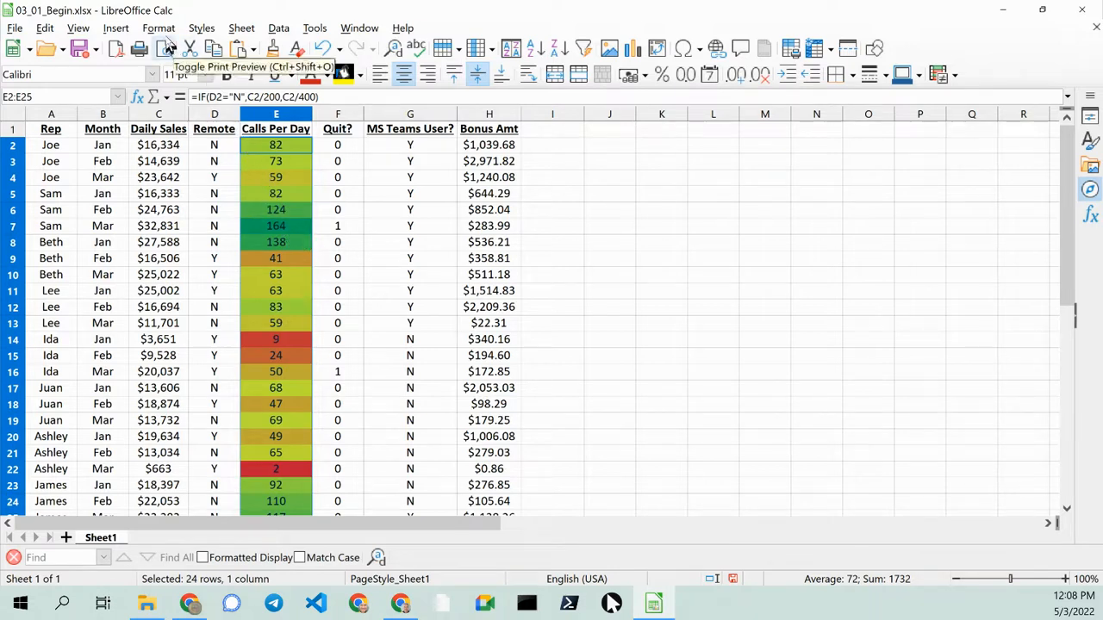
left_click(159, 27)
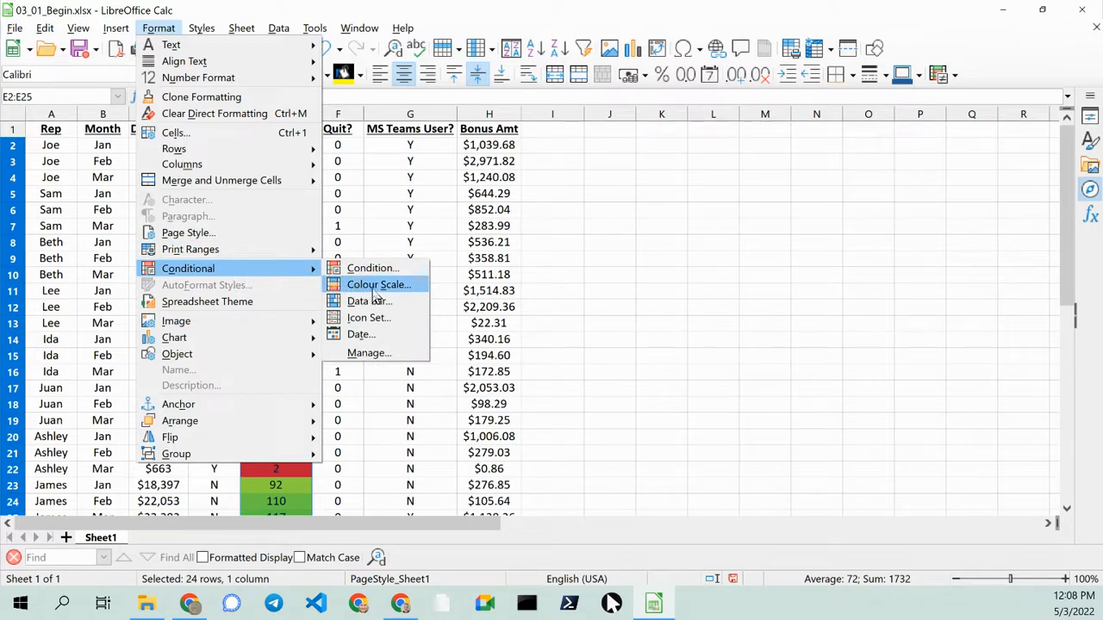
mouse_move(634, 258)
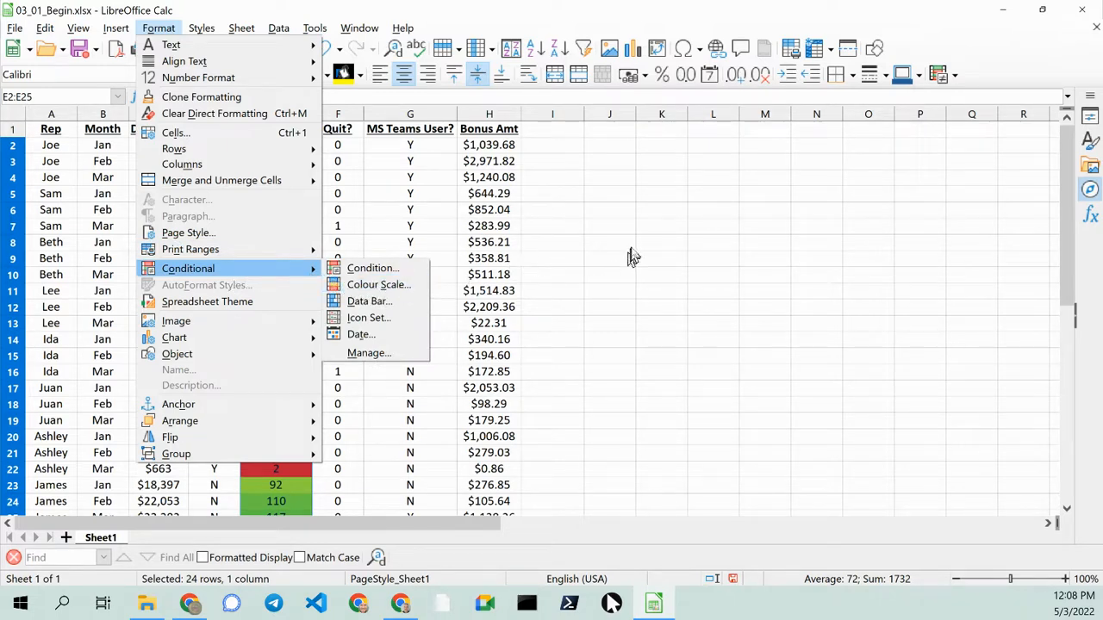